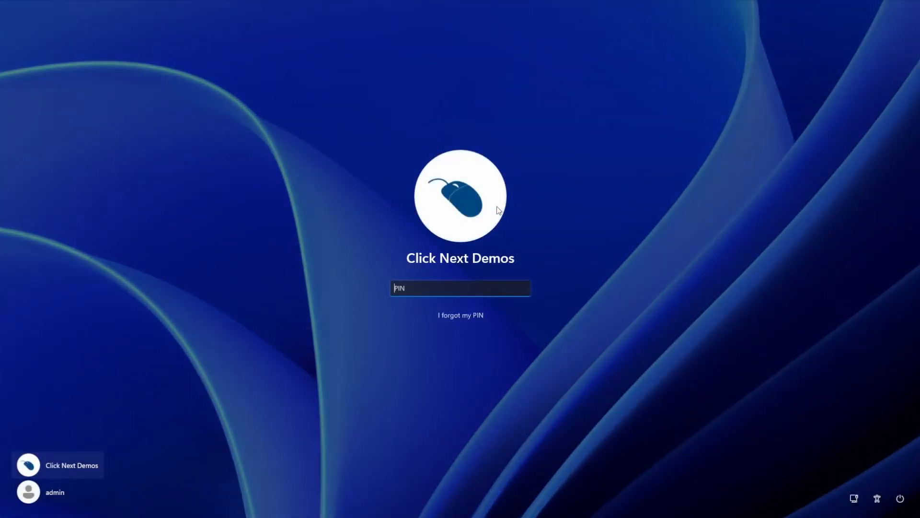
mouse_move(118, 487)
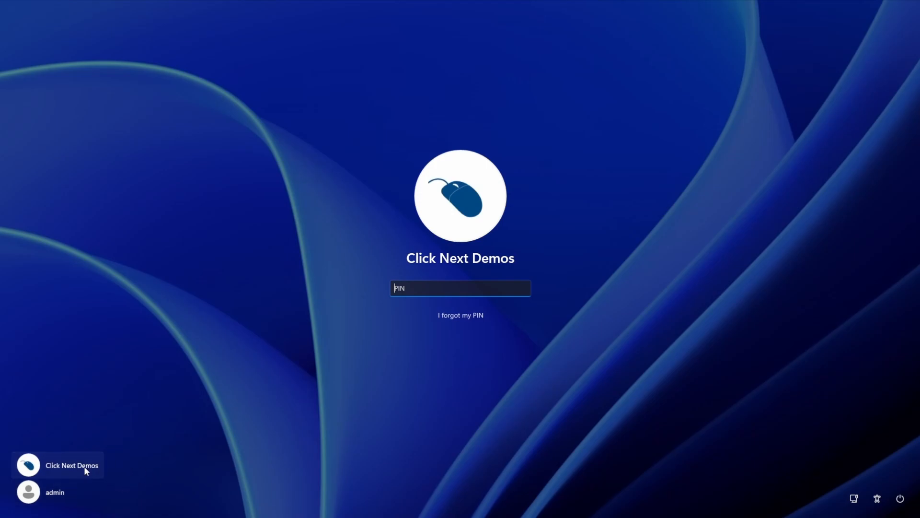
mouse_move(341, 347)
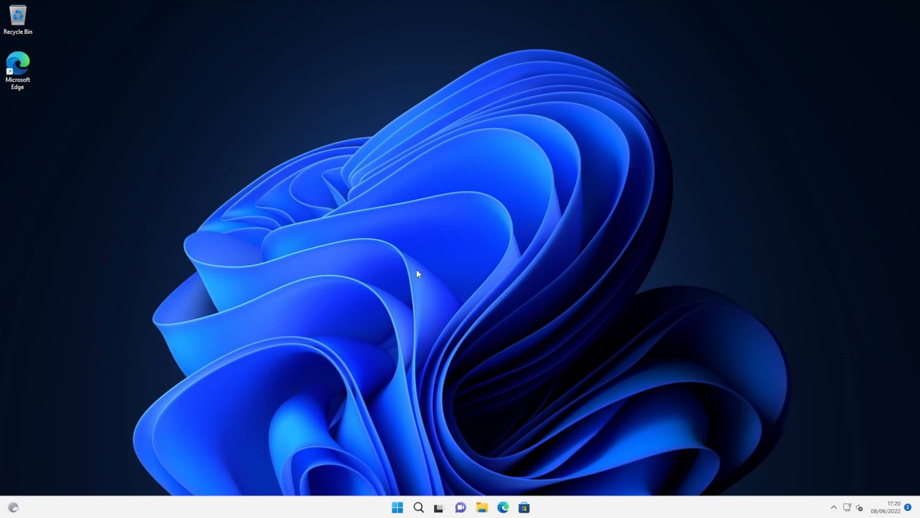
mouse_move(42, 91)
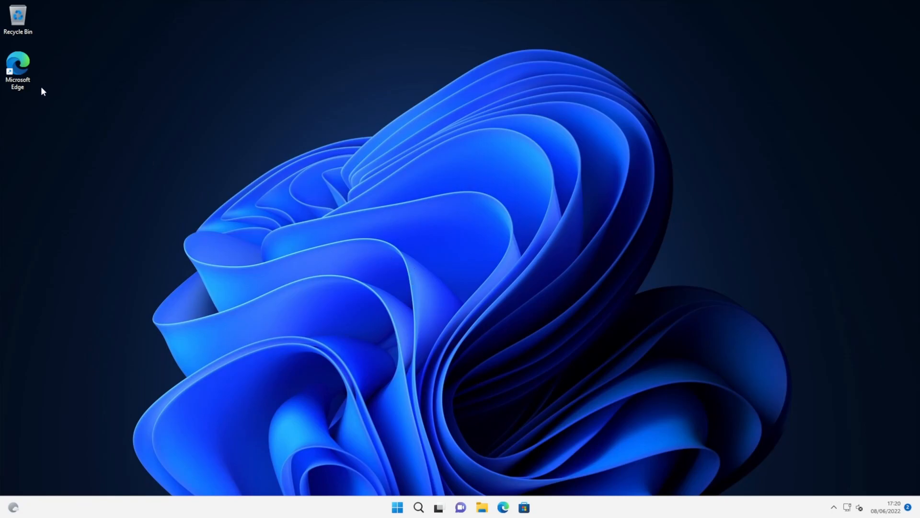
Step: Launch Edge and search Google for 'download sysinternals autologon'
left_click(503, 510)
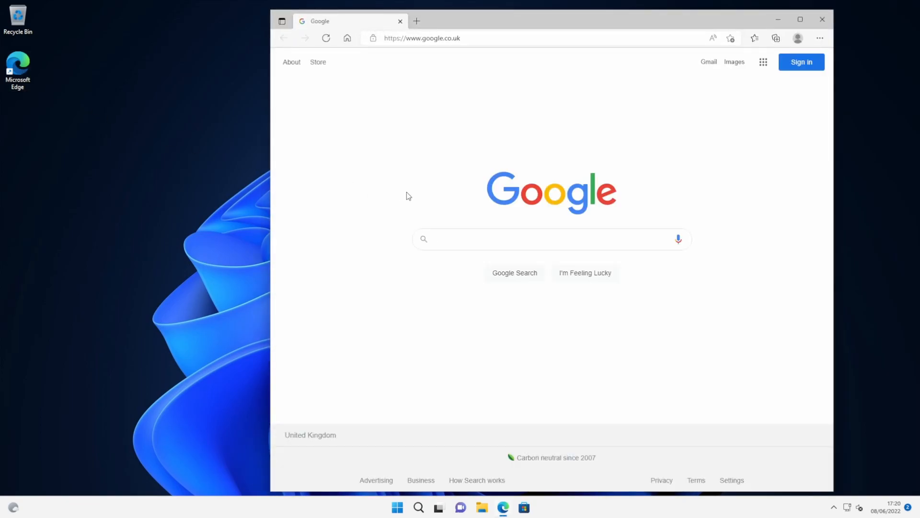
type("download sysinternals au")
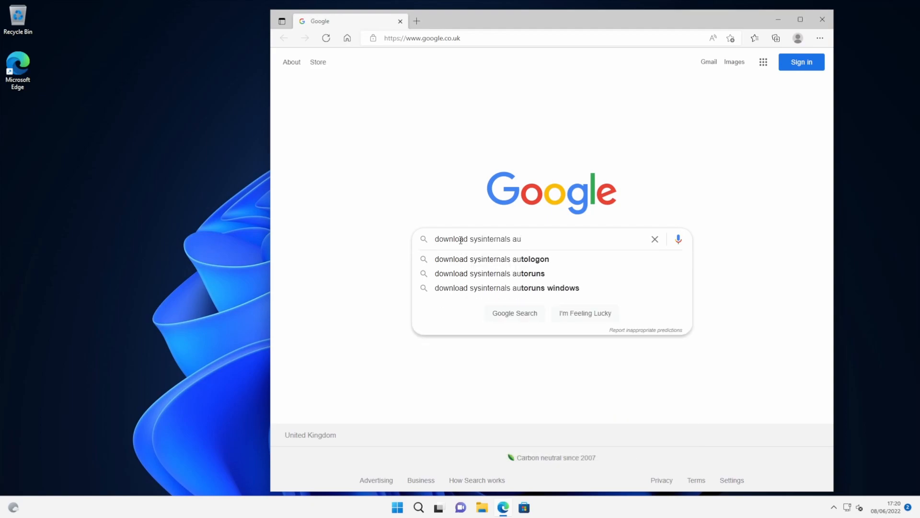
left_click(491, 259)
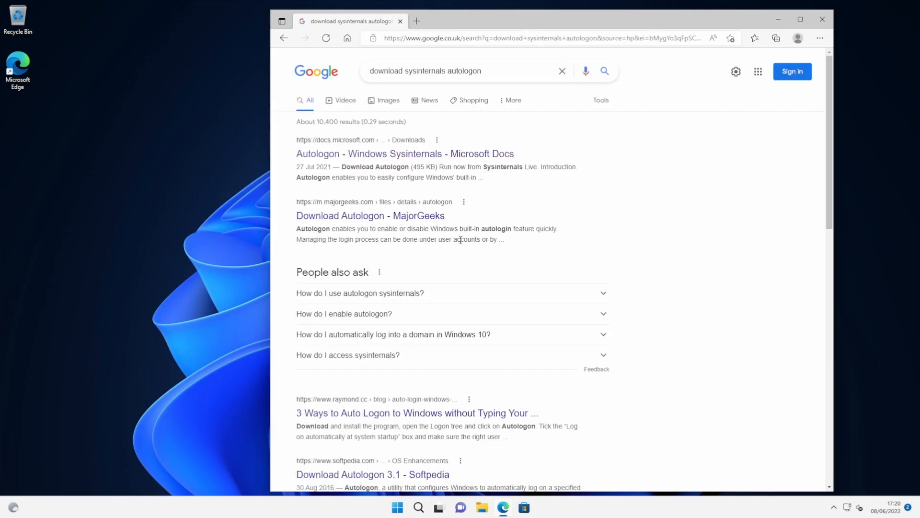
mouse_move(343, 154)
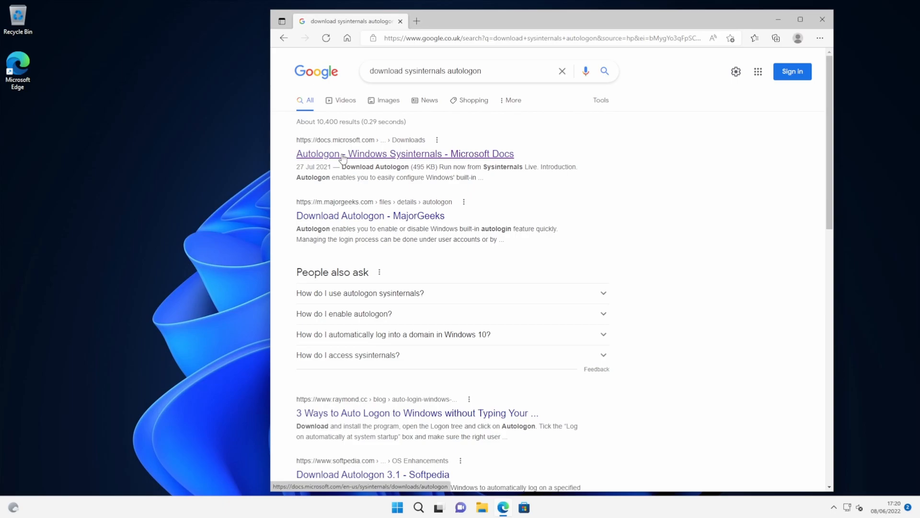
Step: Download AutoLogon.zip from the Microsoft Docs Autologon v3.10 page and open it
left_click(405, 153)
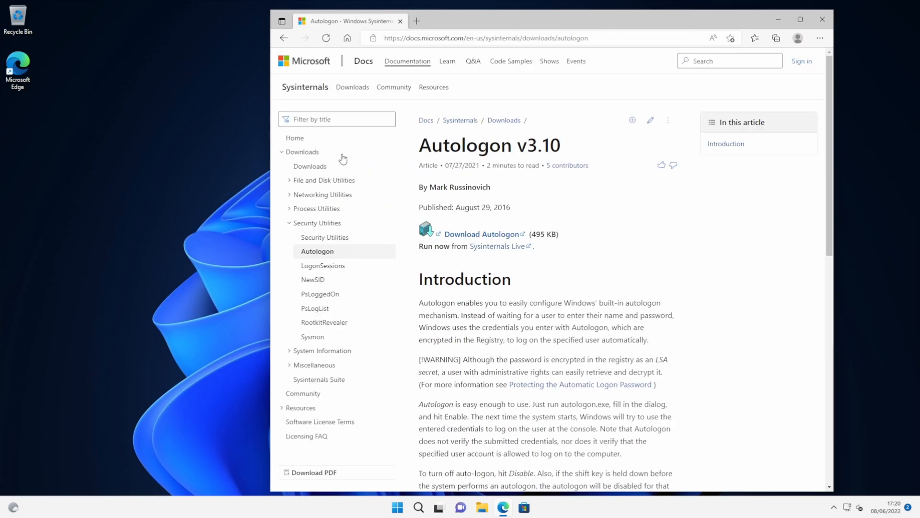
mouse_move(490, 151)
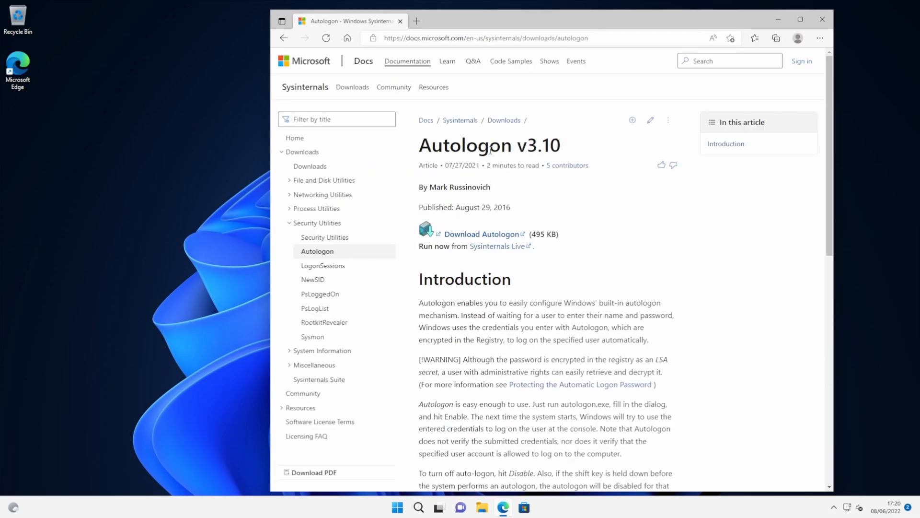
mouse_move(546, 155)
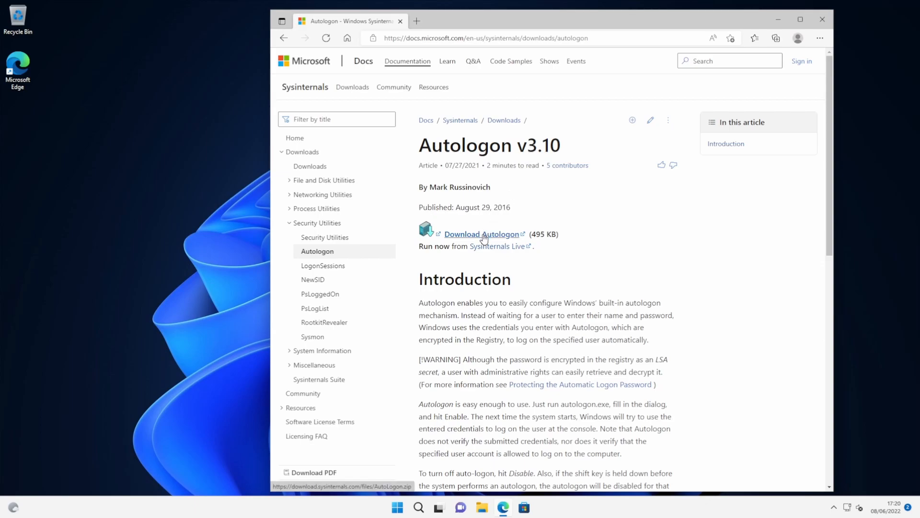
left_click(482, 234)
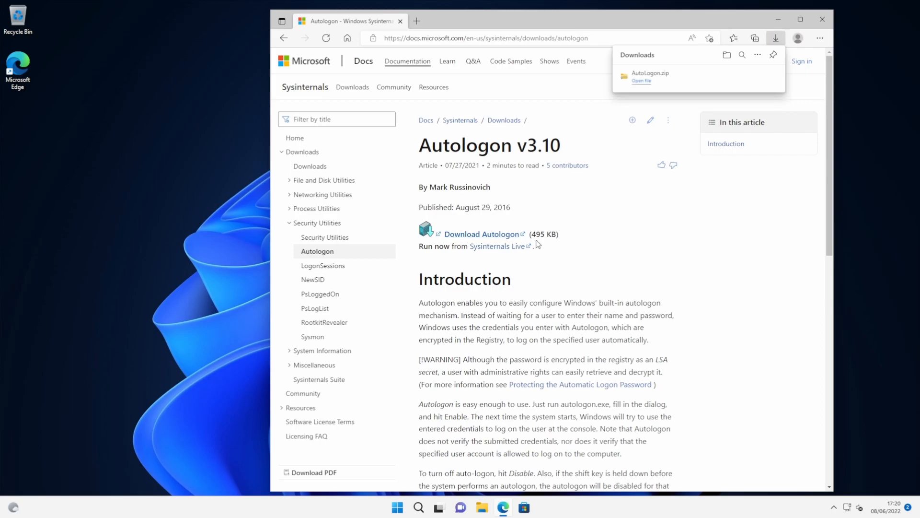
mouse_move(634, 152)
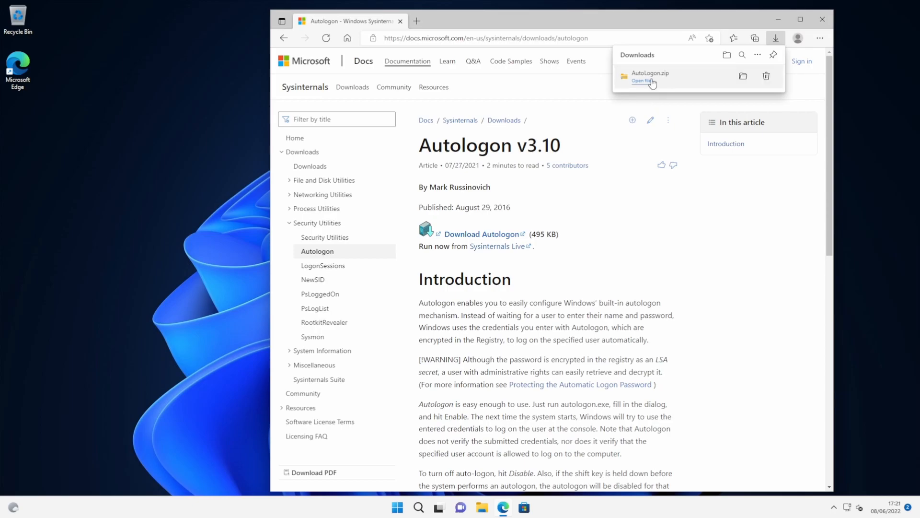
left_click(642, 81)
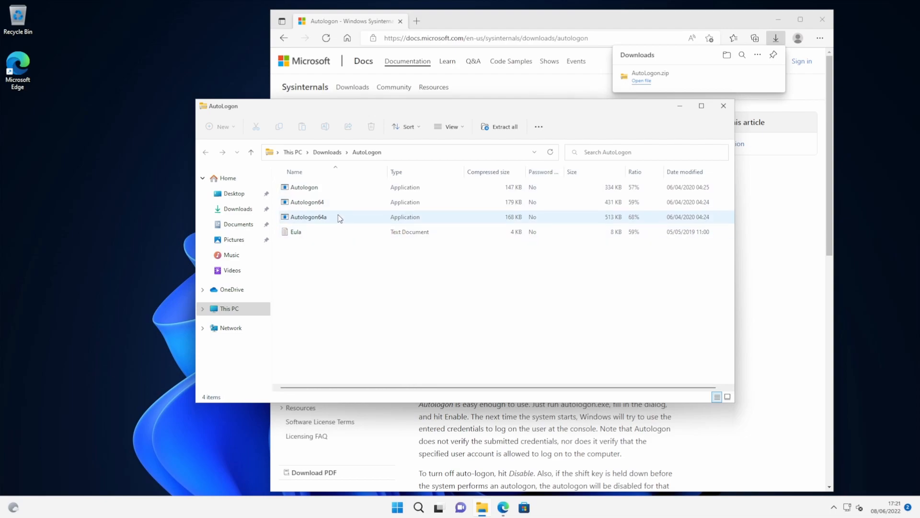
left_click(306, 202)
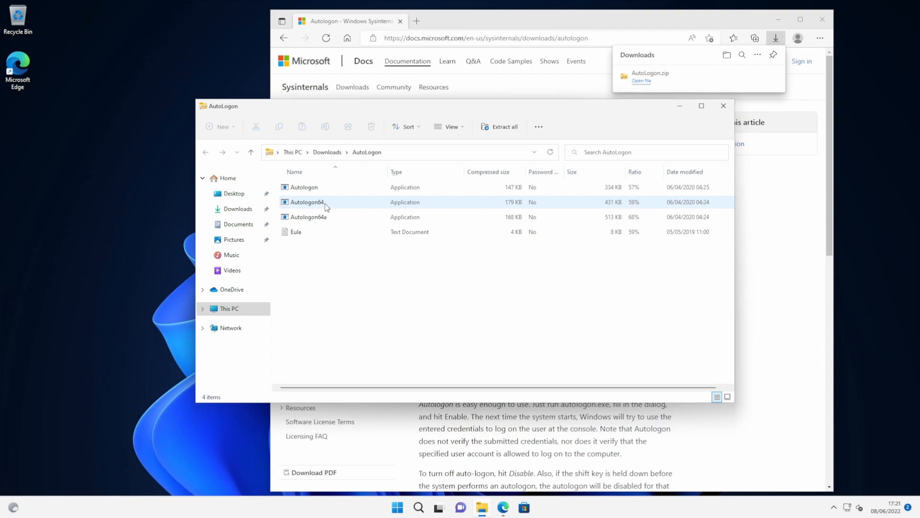
left_click(303, 187)
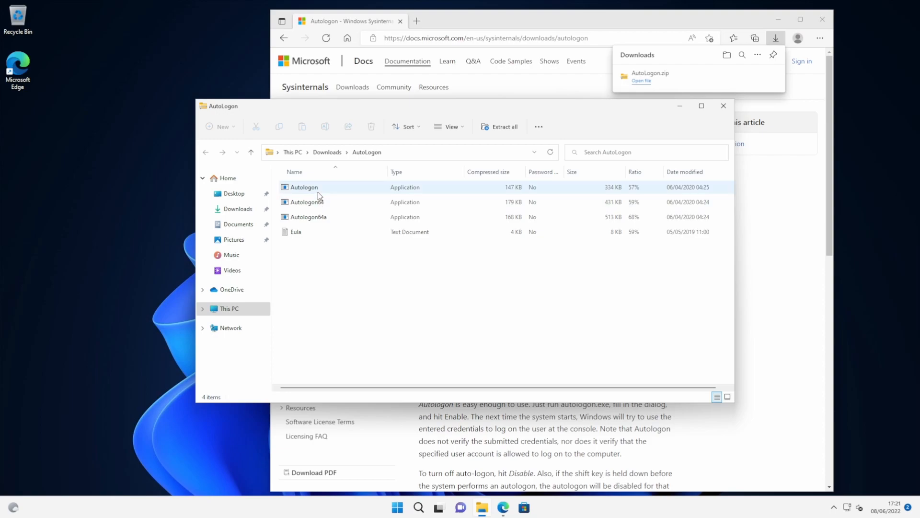
left_click(307, 217)
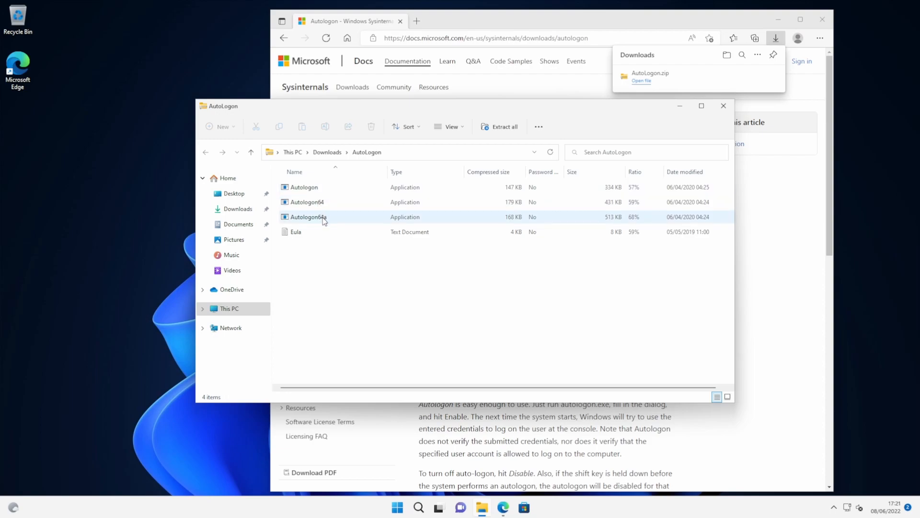
left_click(296, 231)
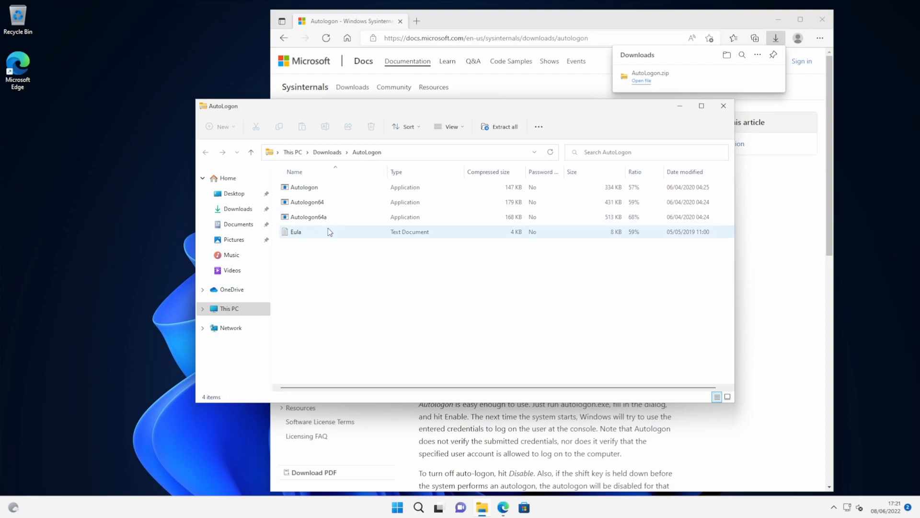
left_click(304, 186)
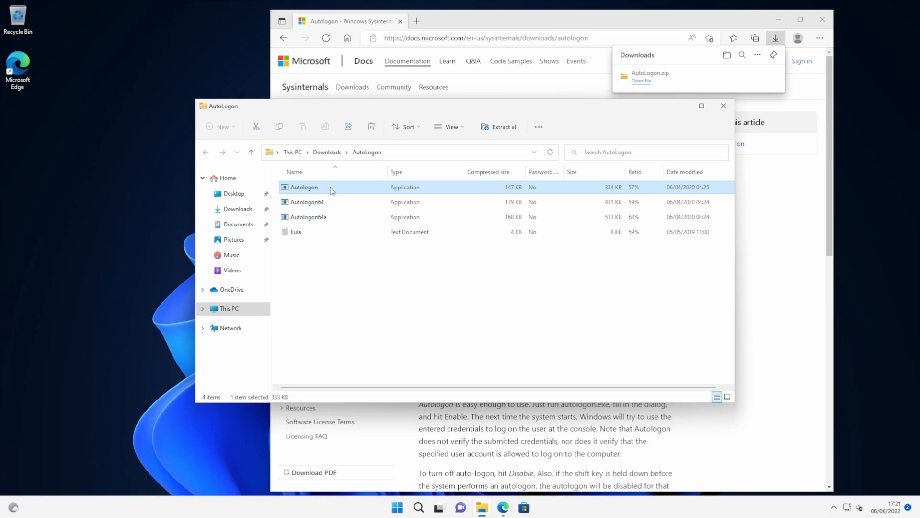
left_click(305, 202)
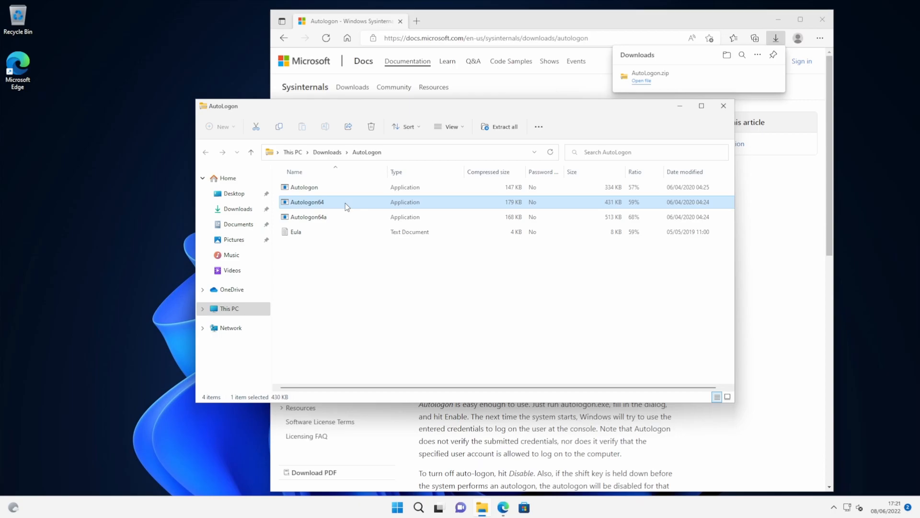
left_click(308, 216)
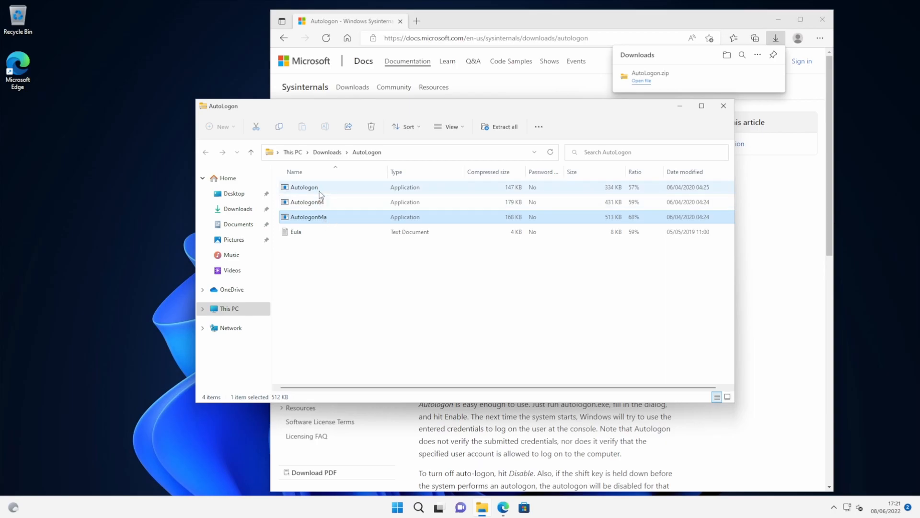
left_click(305, 202)
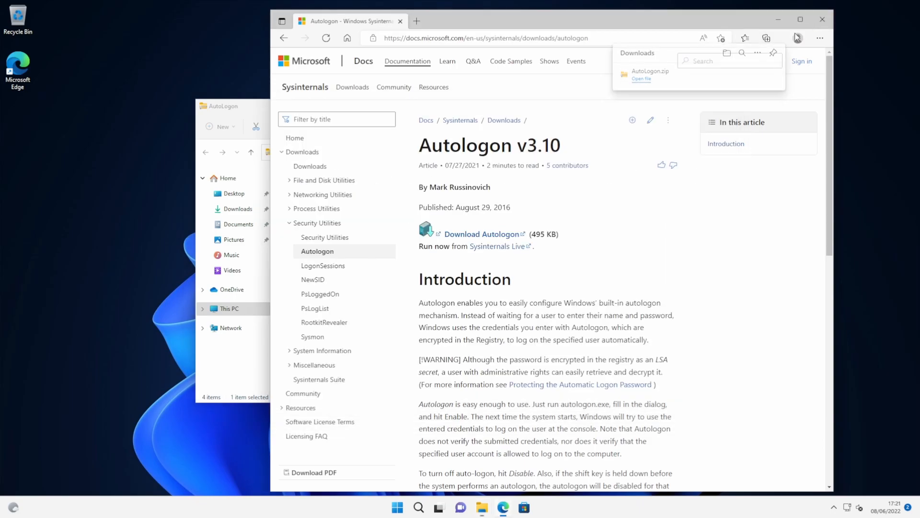
Step: Copy Autologon64 from the zip onto the desktop and close the archive window
left_click(306, 202)
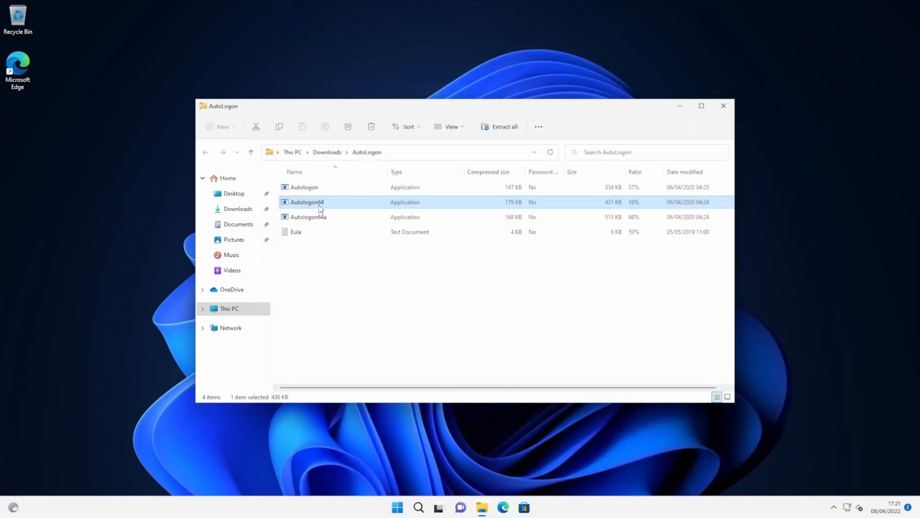
left_click_drag(305, 201, 102, 161)
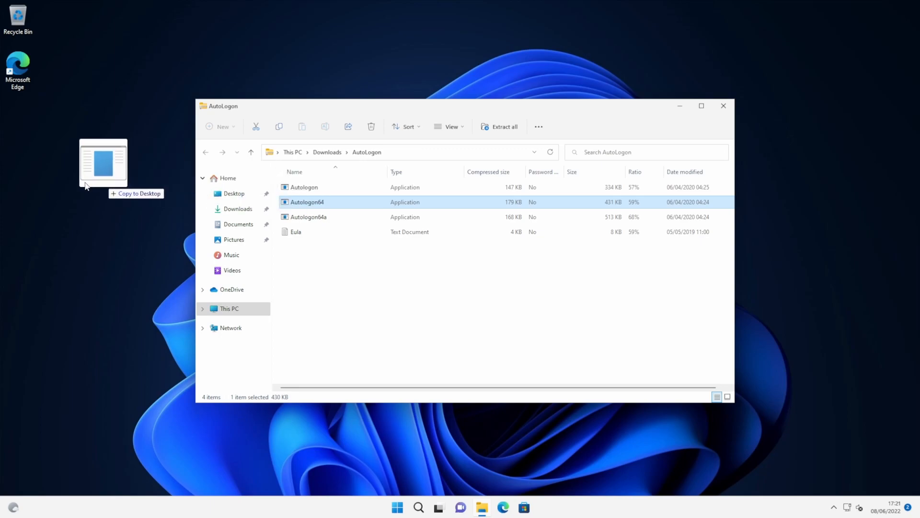
left_click_drag(306, 202, 106, 194)
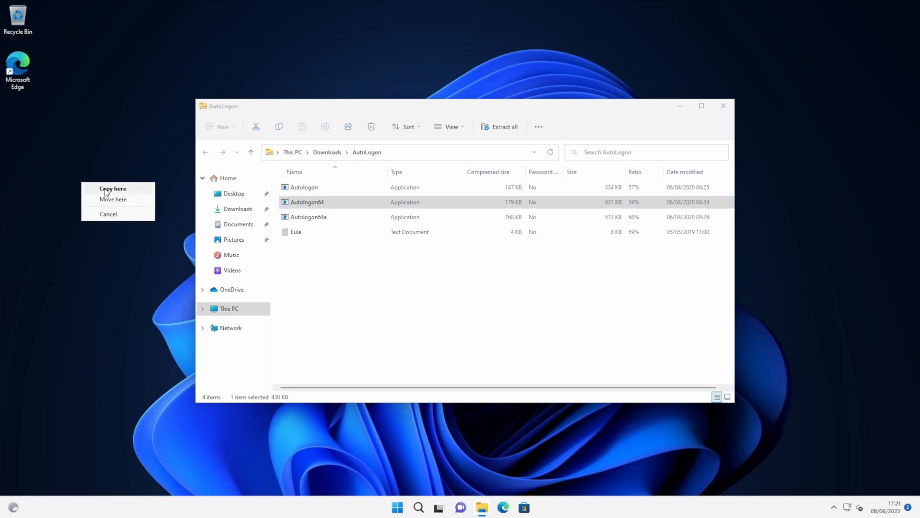
left_click(112, 189)
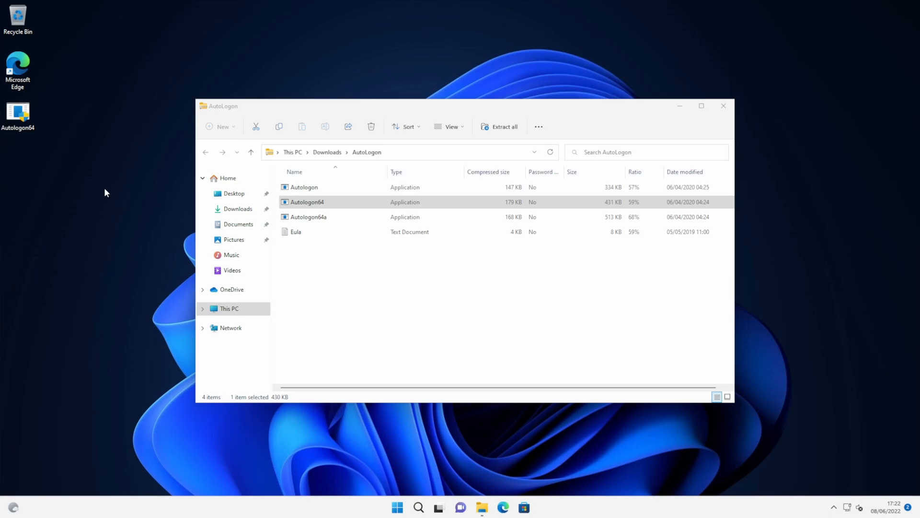
mouse_move(41, 144)
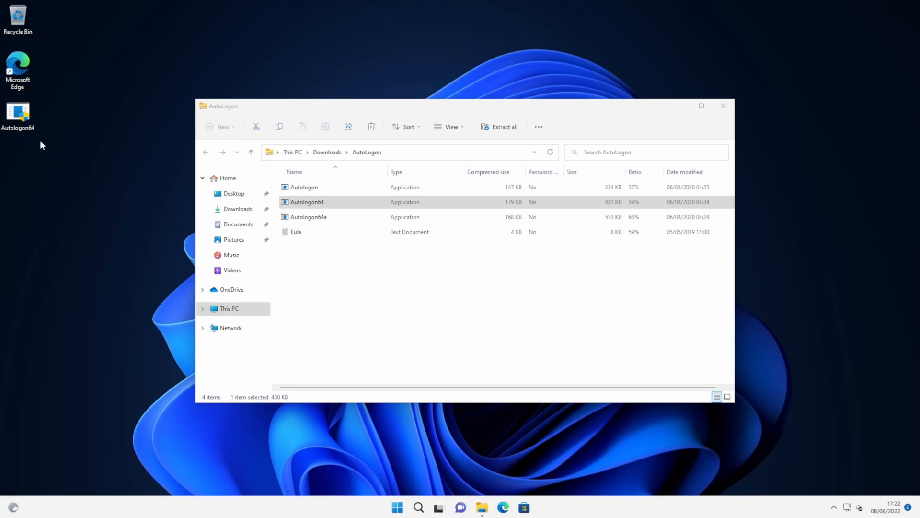
left_click(724, 106)
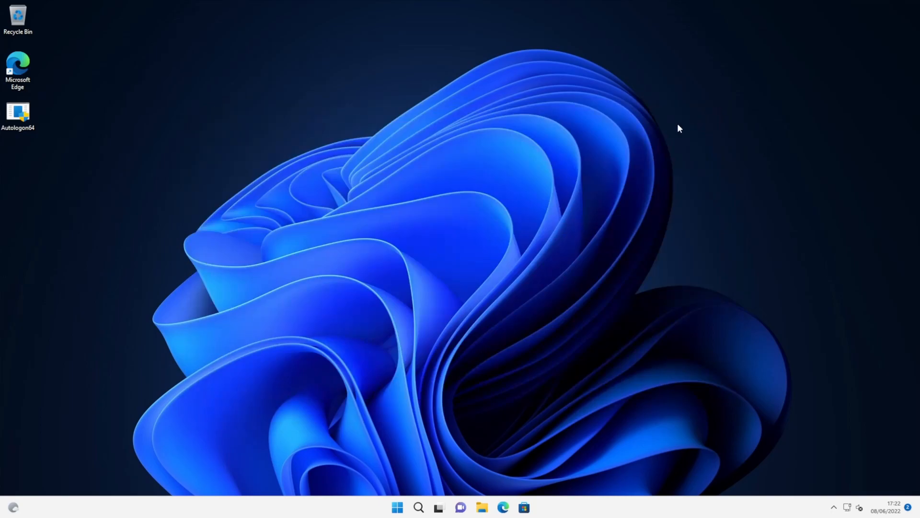
Step: Launch the desktop Autologon64 as administrator and agree to the license terms
left_click(18, 114)
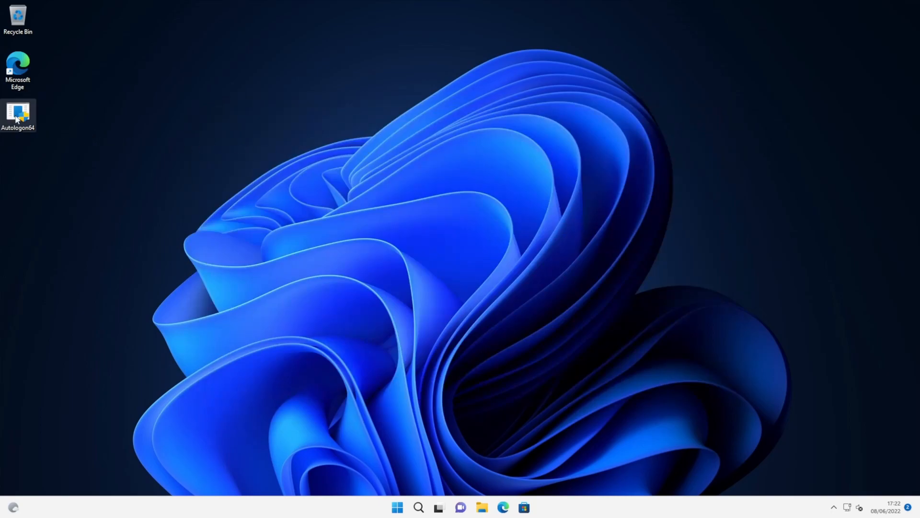
double_click(18, 113)
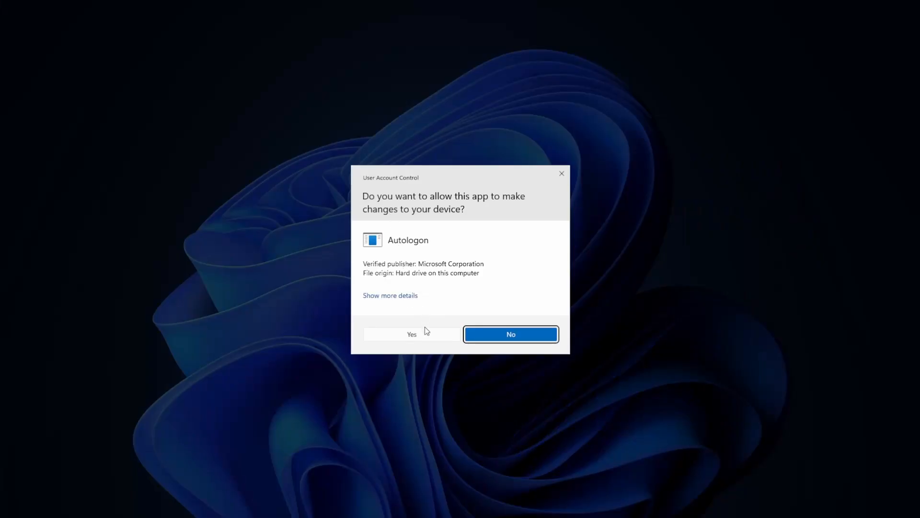
left_click(411, 334)
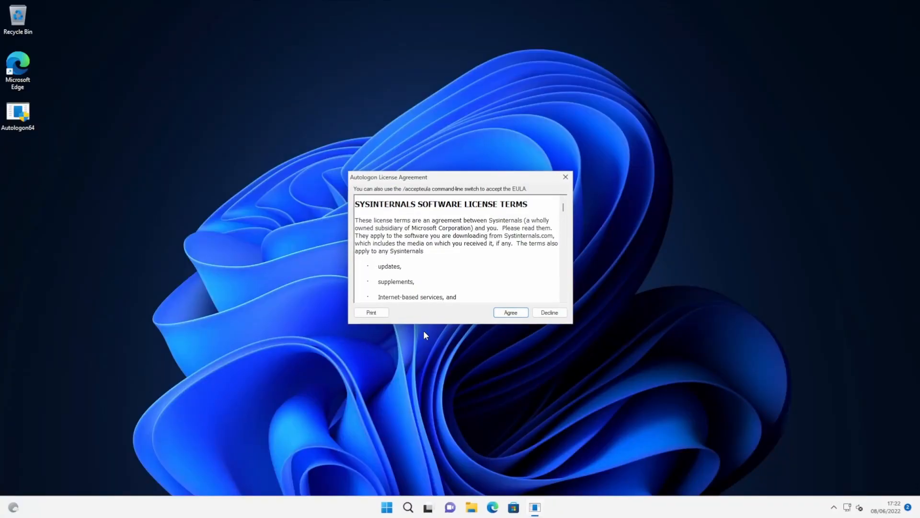
mouse_move(463, 269)
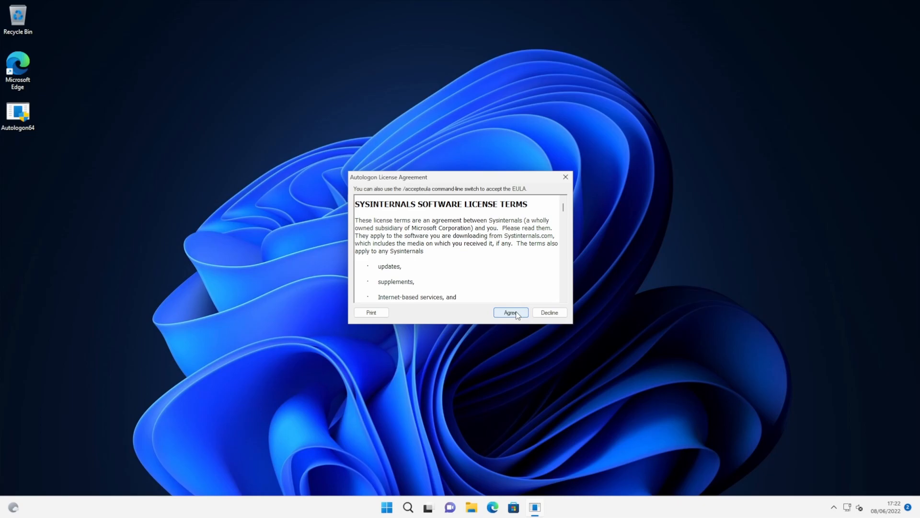
left_click(510, 311)
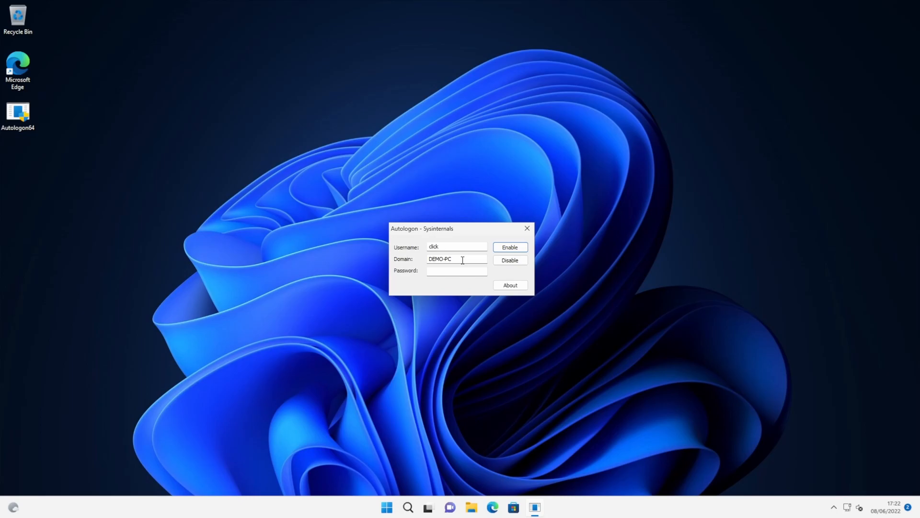
mouse_move(461, 270)
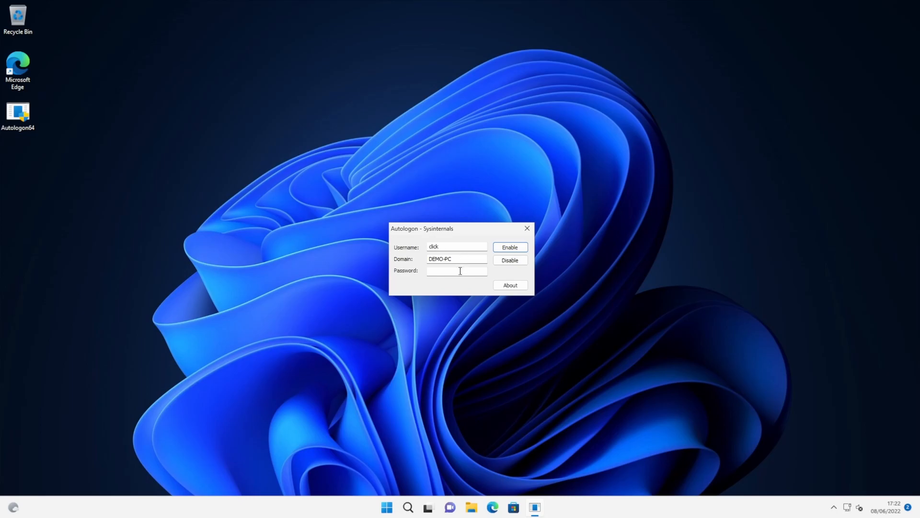
mouse_move(478, 295)
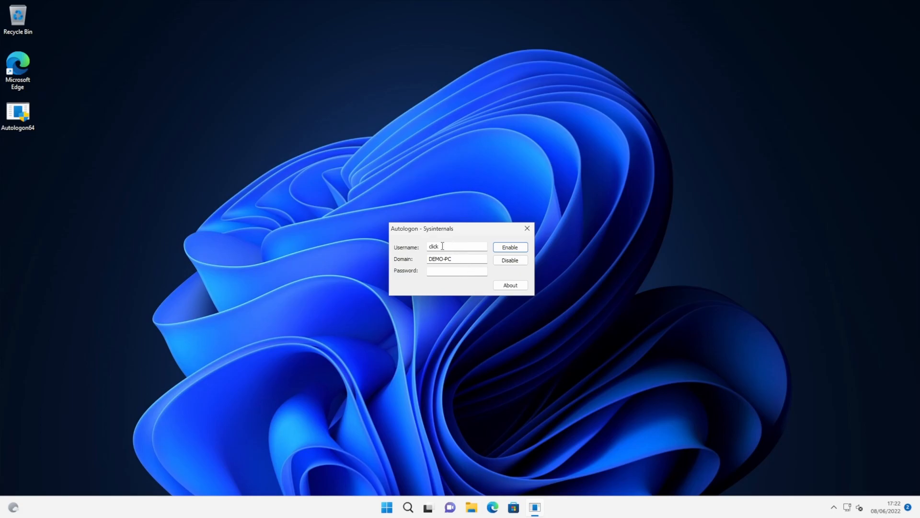
mouse_move(382, 290)
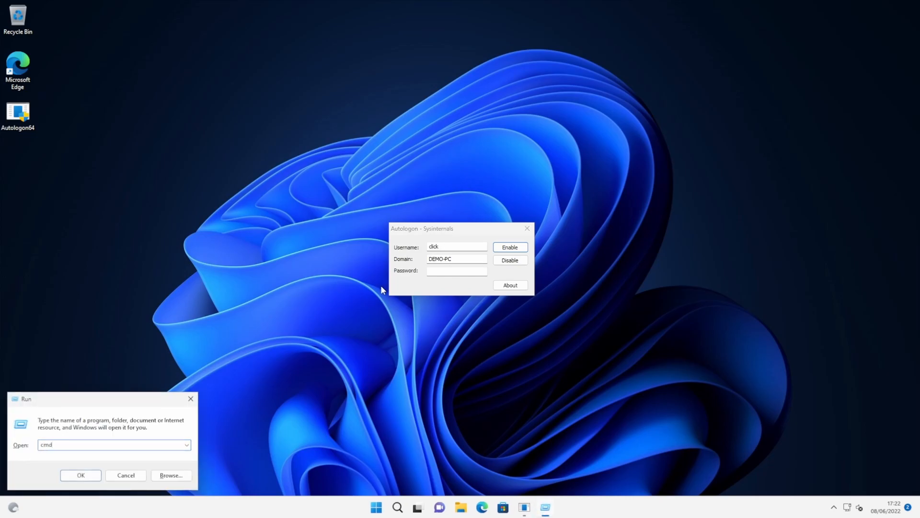
Step: Run whoami in Command Prompt and select the account name demo-pc\click
left_click(80, 475)
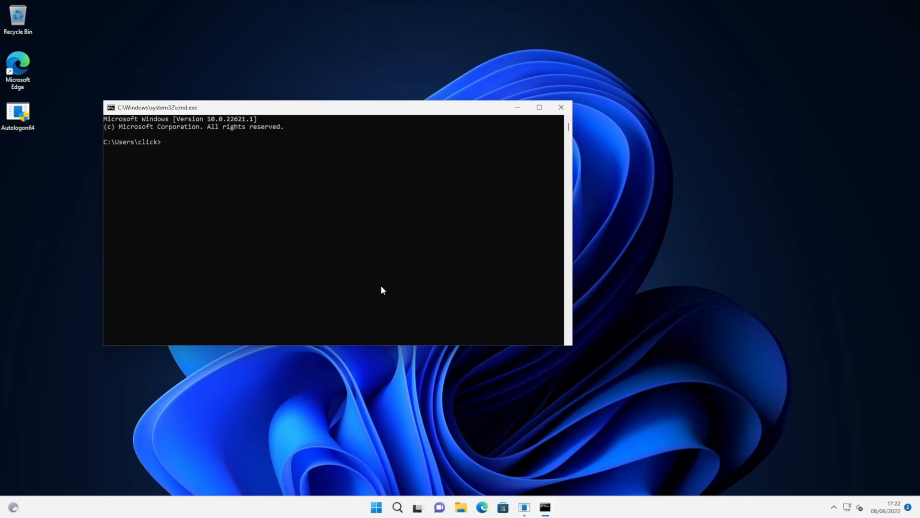
type("whoami")
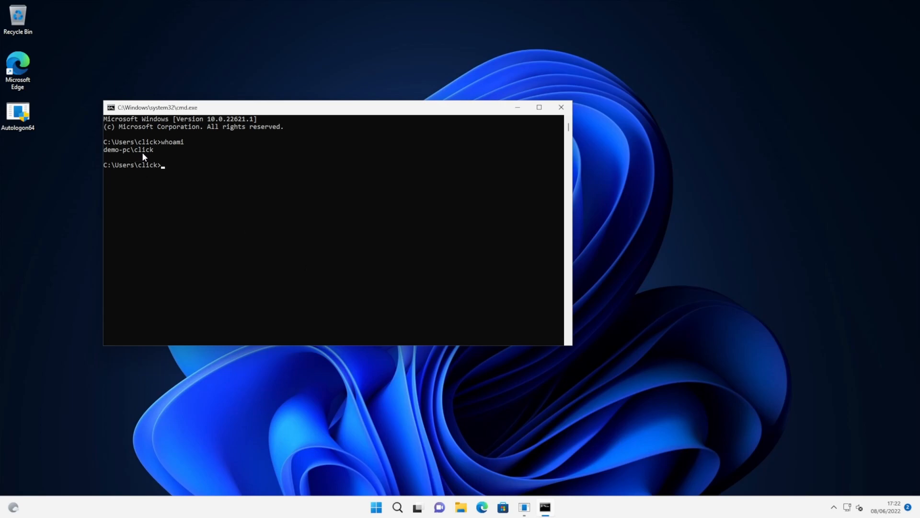
double_click(144, 150)
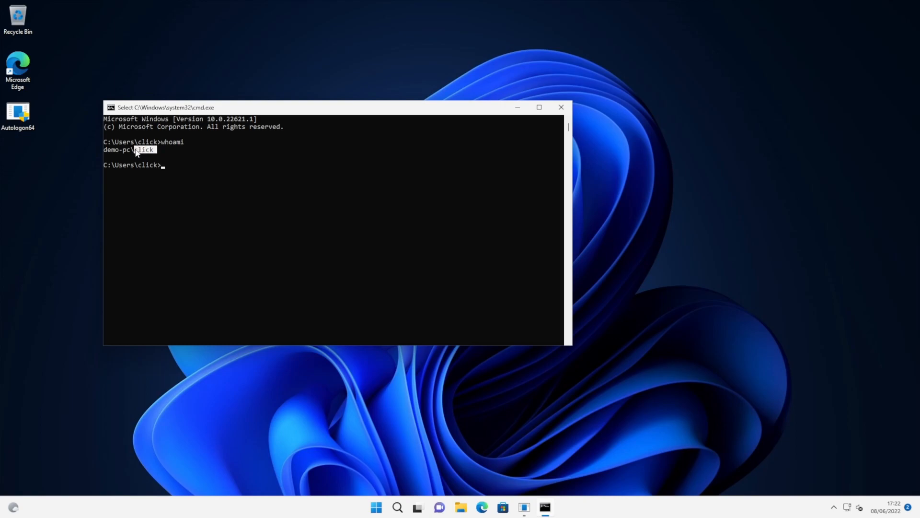
mouse_move(166, 194)
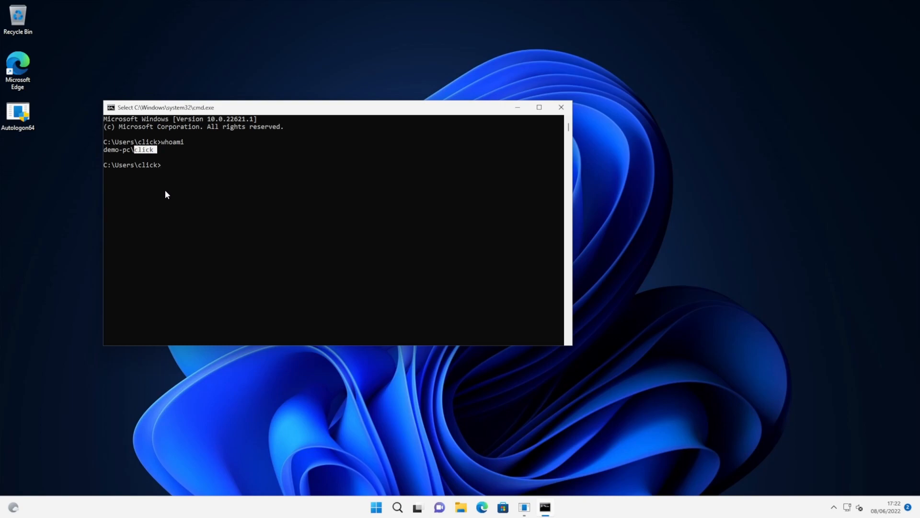
mouse_move(158, 160)
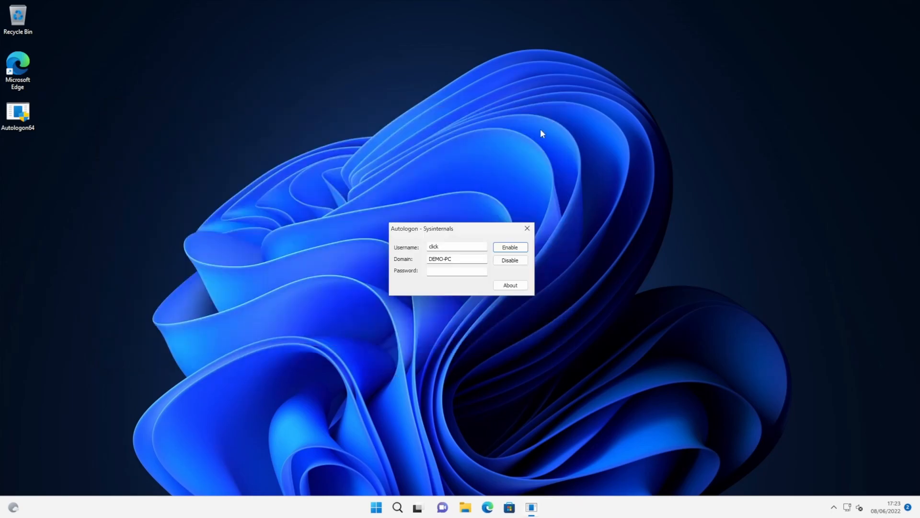
Step: Enter the password and enable Autologon, dismissing the invalid-password error
left_click(457, 246)
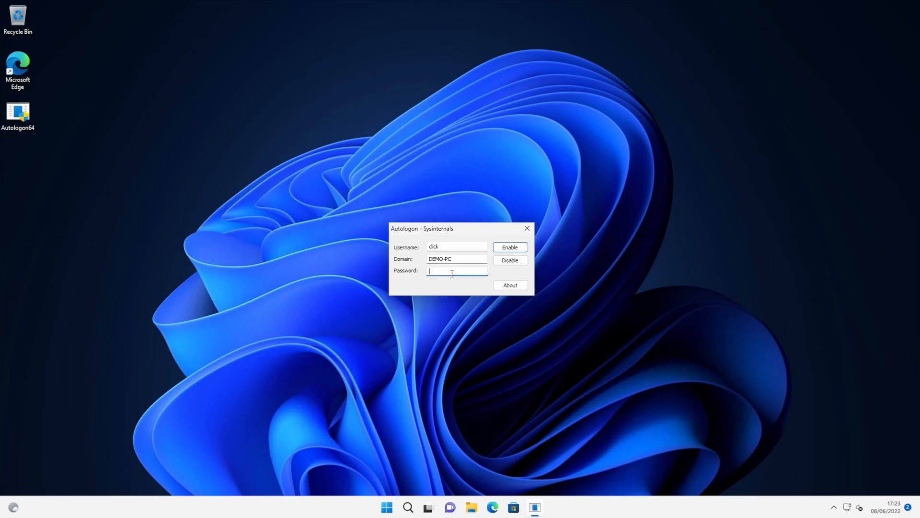
type("password")
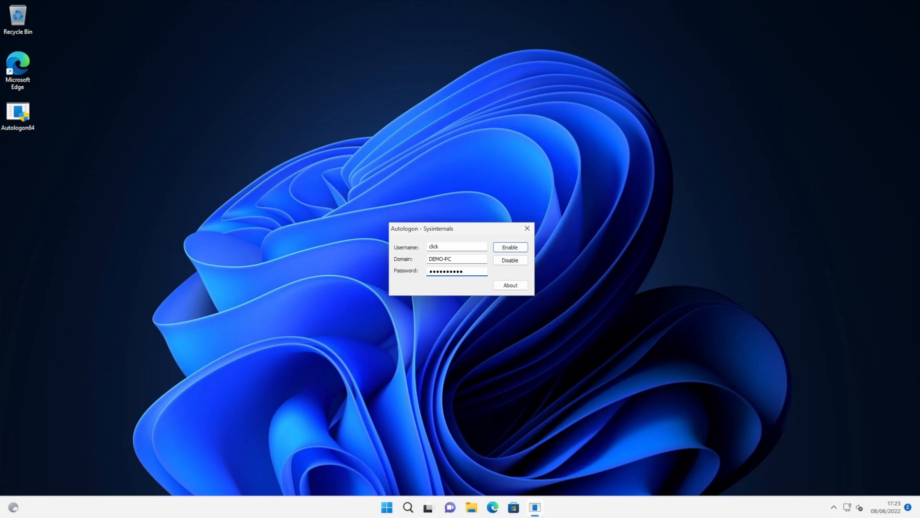
left_click(509, 248)
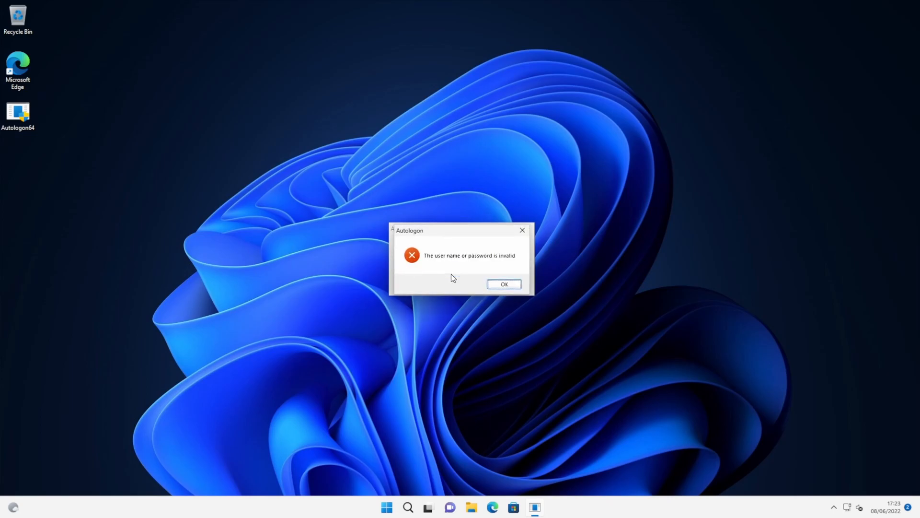
left_click(503, 285)
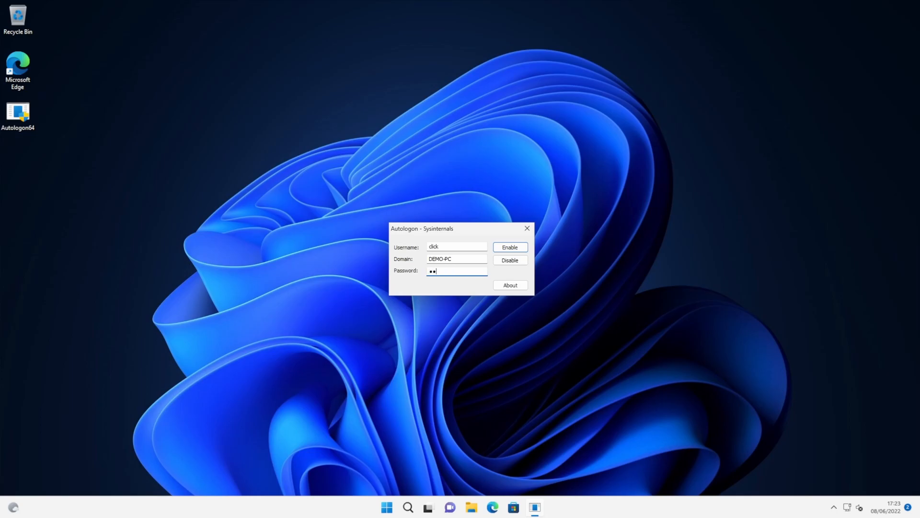
Step: Retype the password, enable Autologon, and acknowledge the success message
type("password")
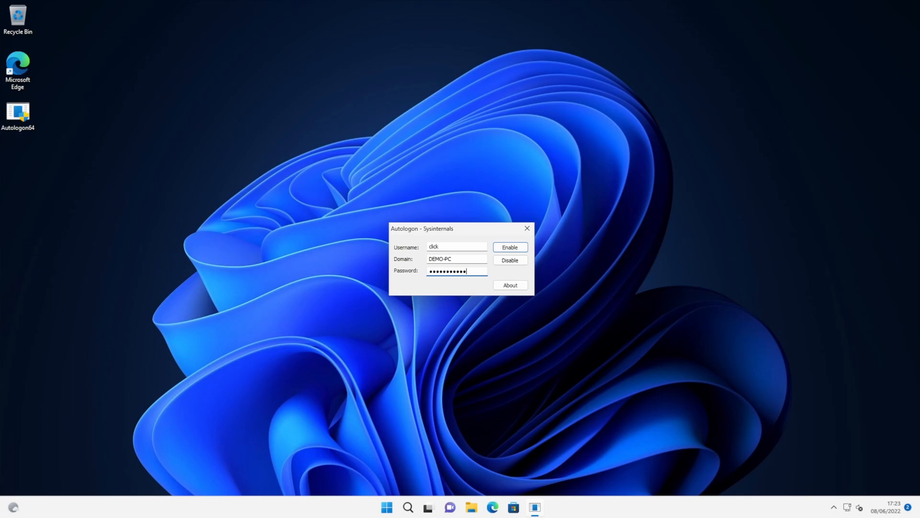
left_click(508, 246)
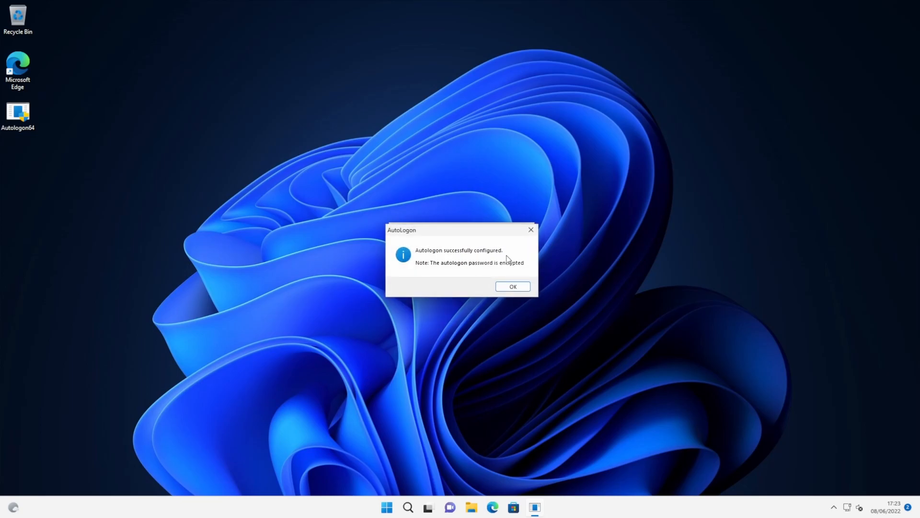
mouse_move(495, 258)
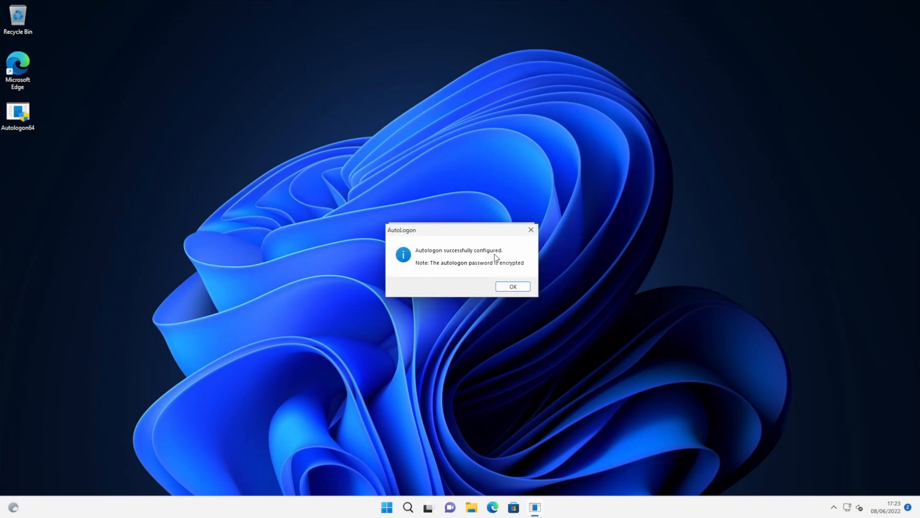
mouse_move(468, 271)
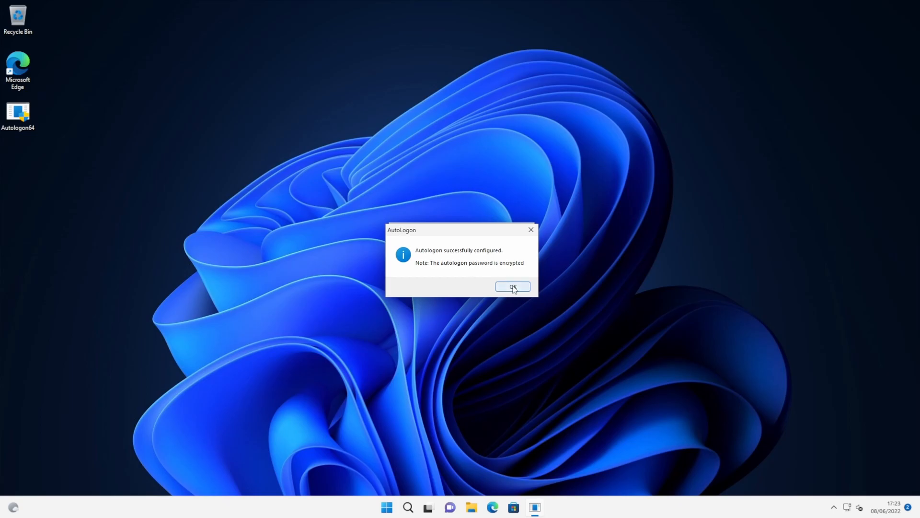
left_click(511, 287)
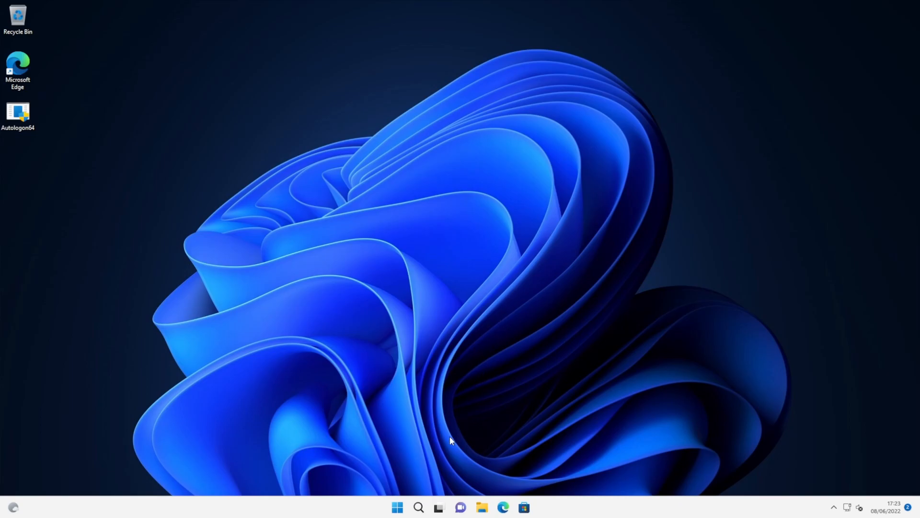
Step: Restart the PC from the Start menu power options to test automatic sign-in
left_click(397, 506)
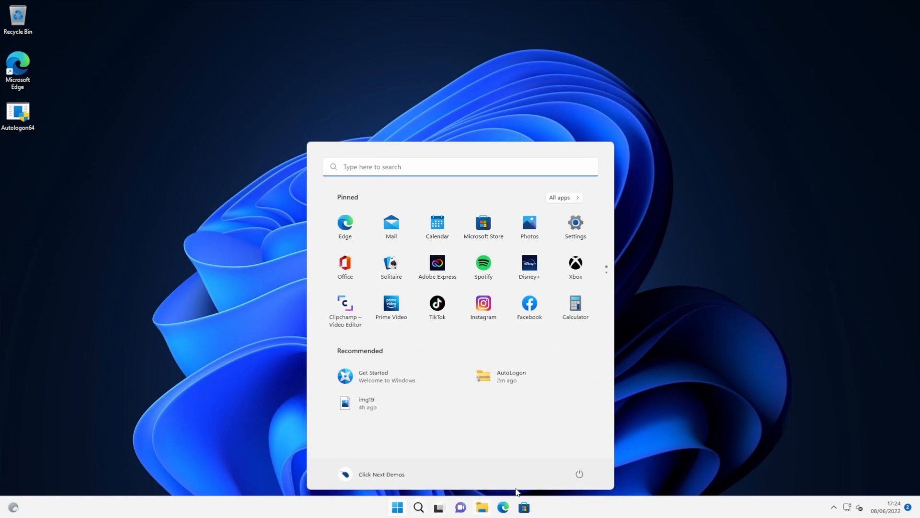
left_click(579, 473)
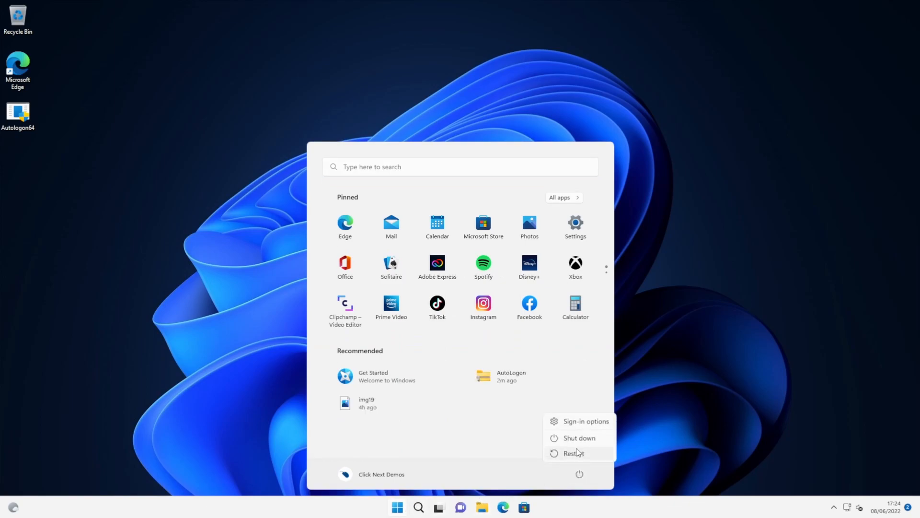
mouse_move(574, 453)
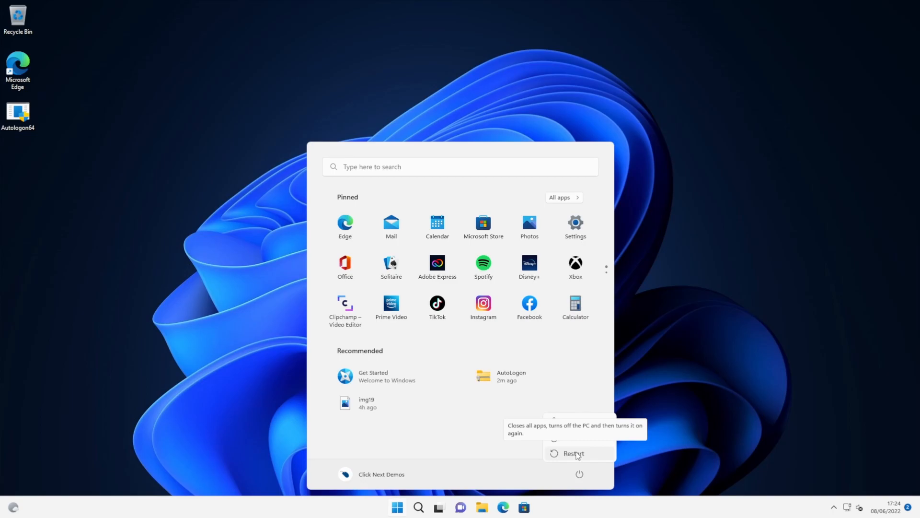
left_click(573, 453)
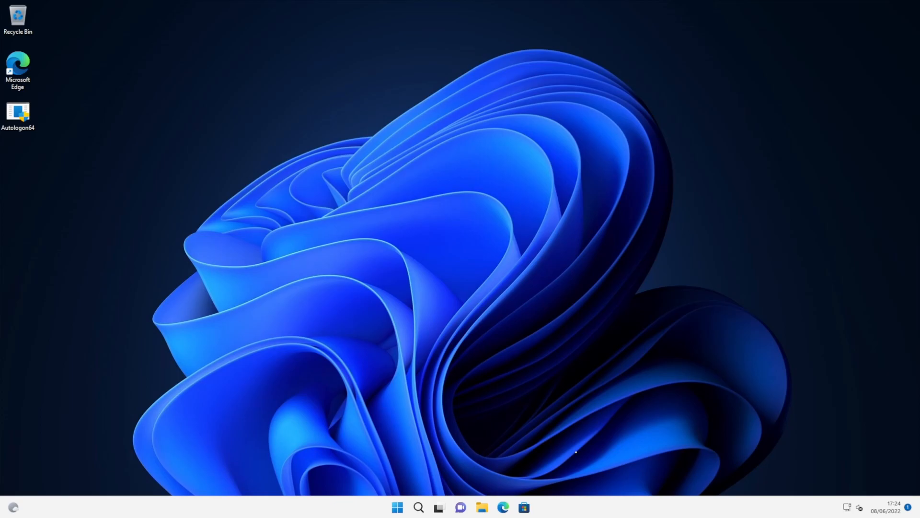
mouse_move(147, 179)
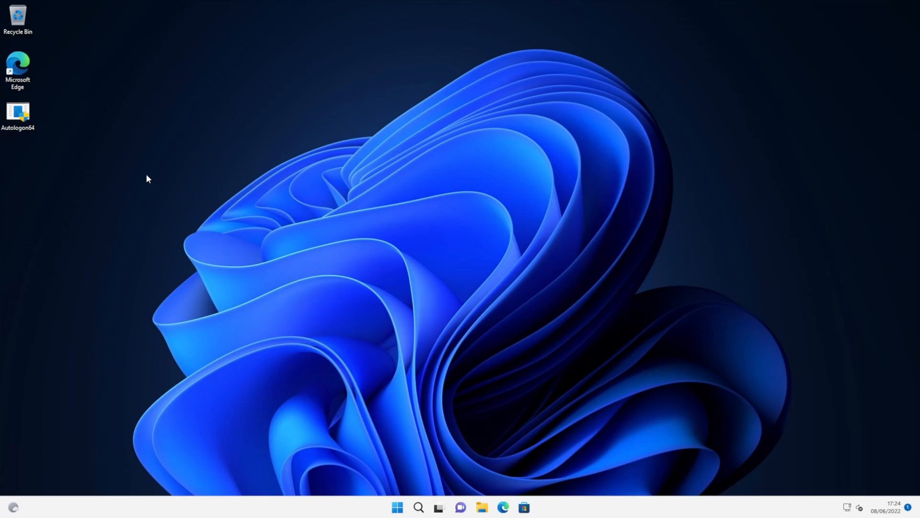
Step: Relaunch Autologon64, disable AutoLogon, and dismiss the confirmation
left_click(18, 114)
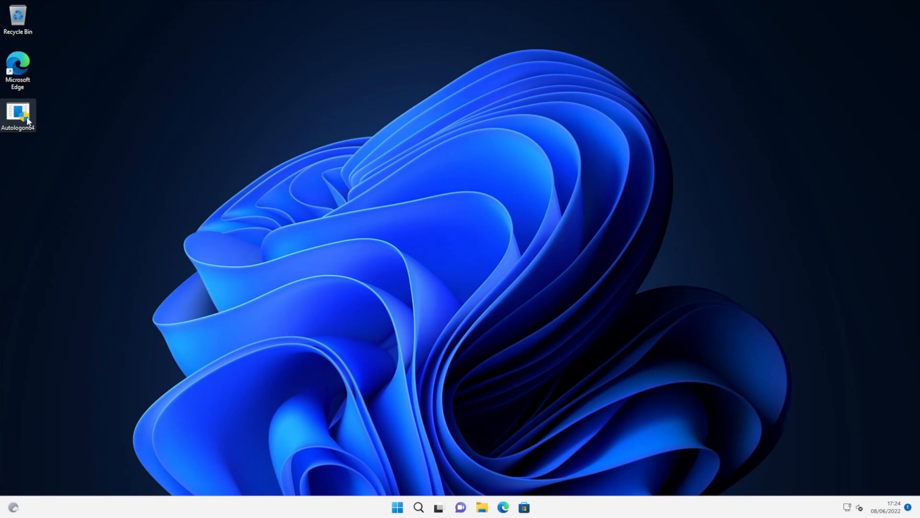
mouse_move(403, 334)
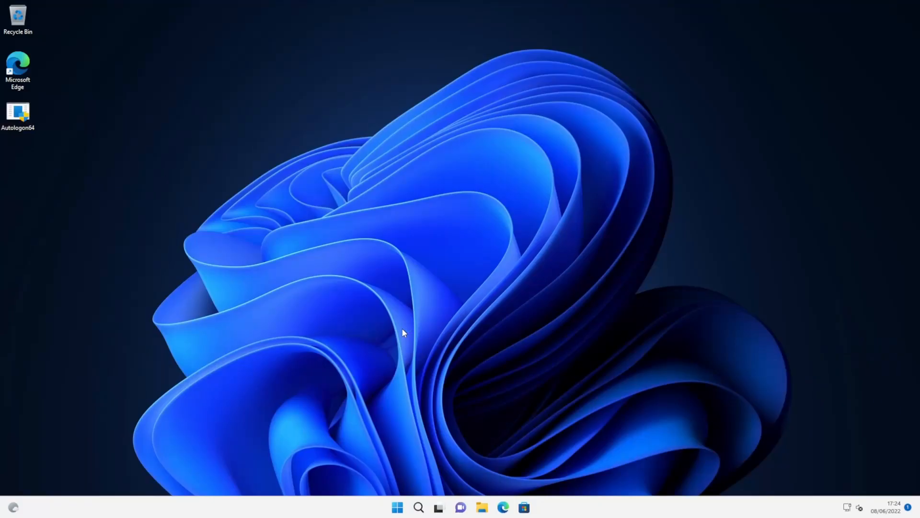
double_click(18, 115)
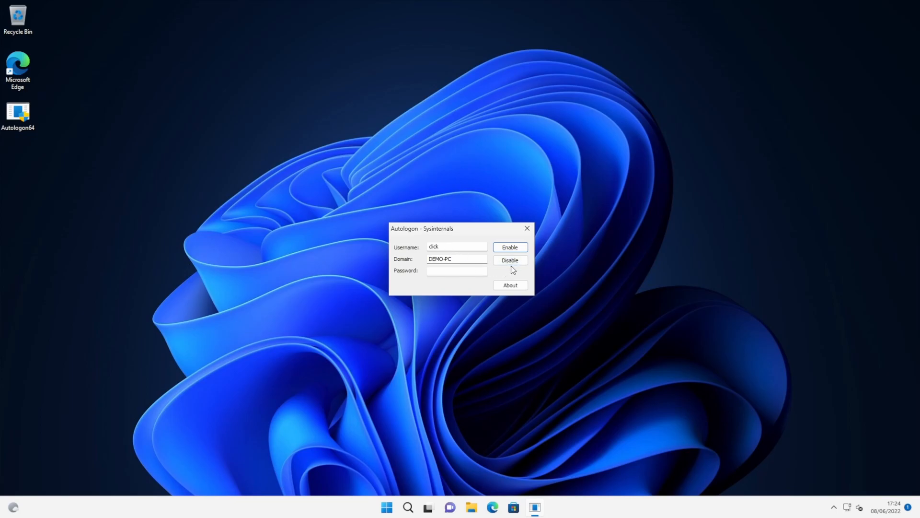
left_click(510, 259)
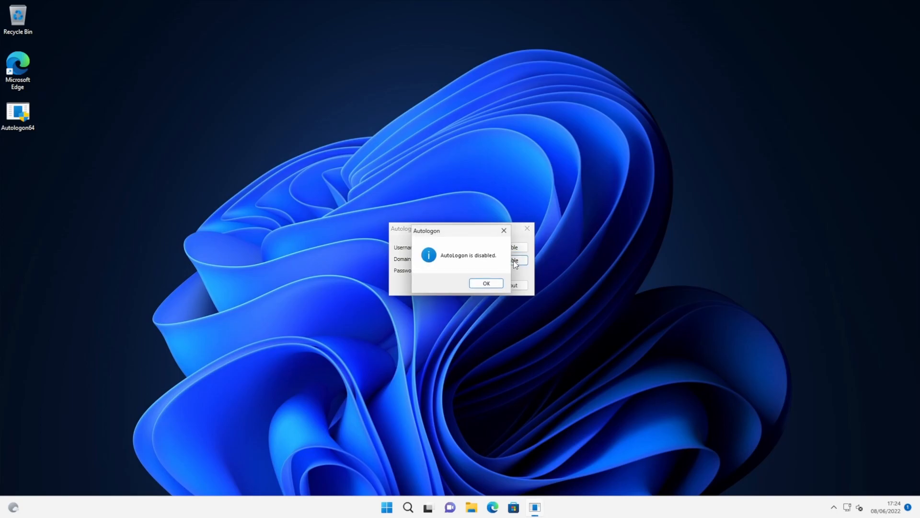
left_click(485, 283)
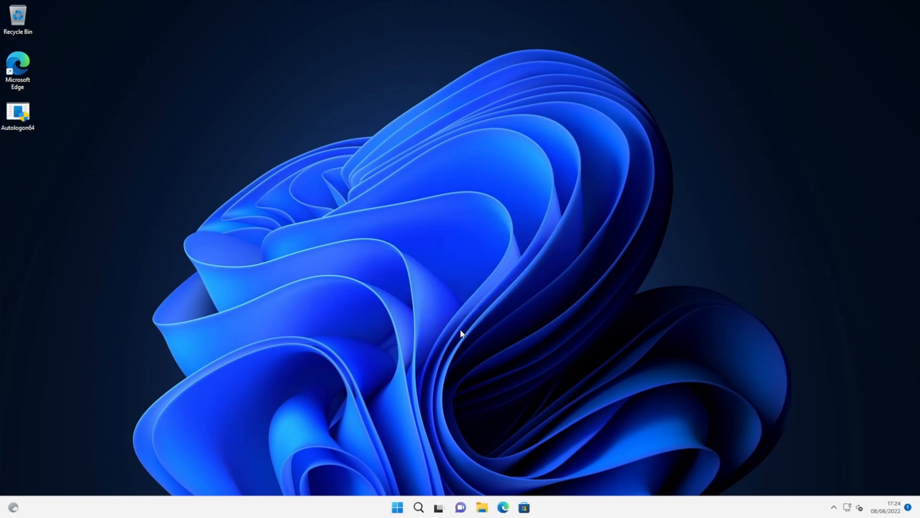
Step: Show the power options from the Start menu
left_click(397, 506)
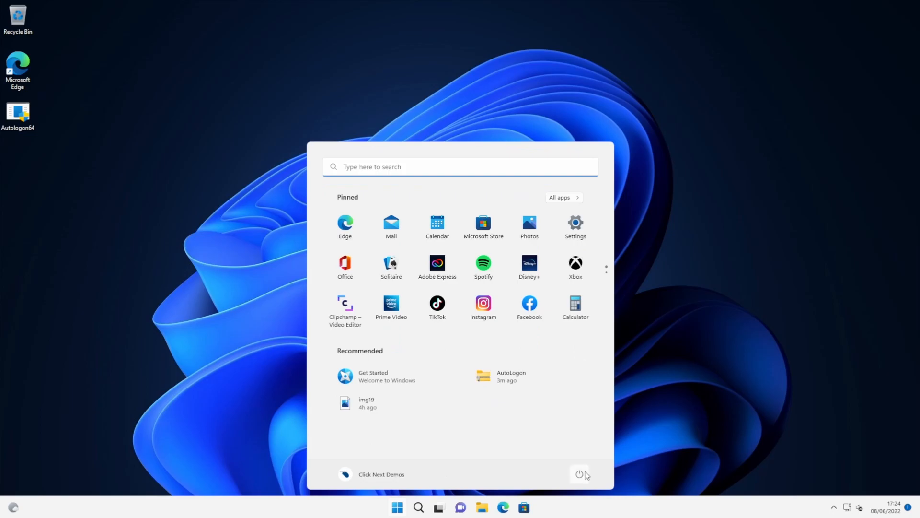
left_click(578, 474)
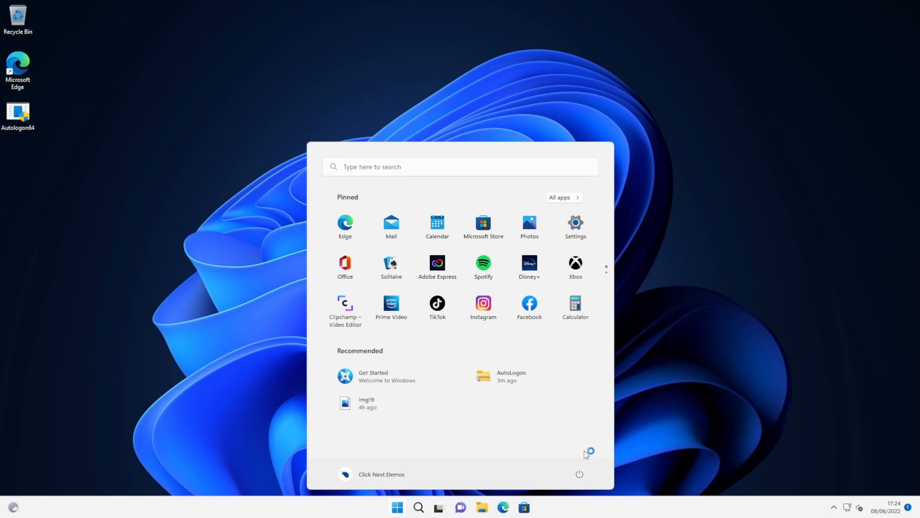